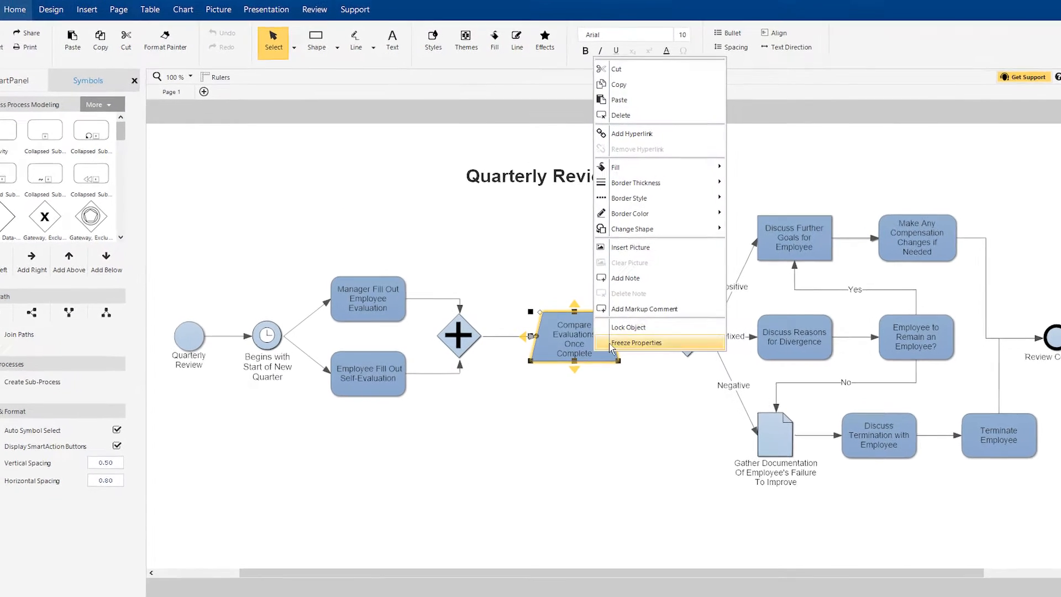
Open the order-processing flowchart with the FedEx orders decision branch
left_click(650, 229)
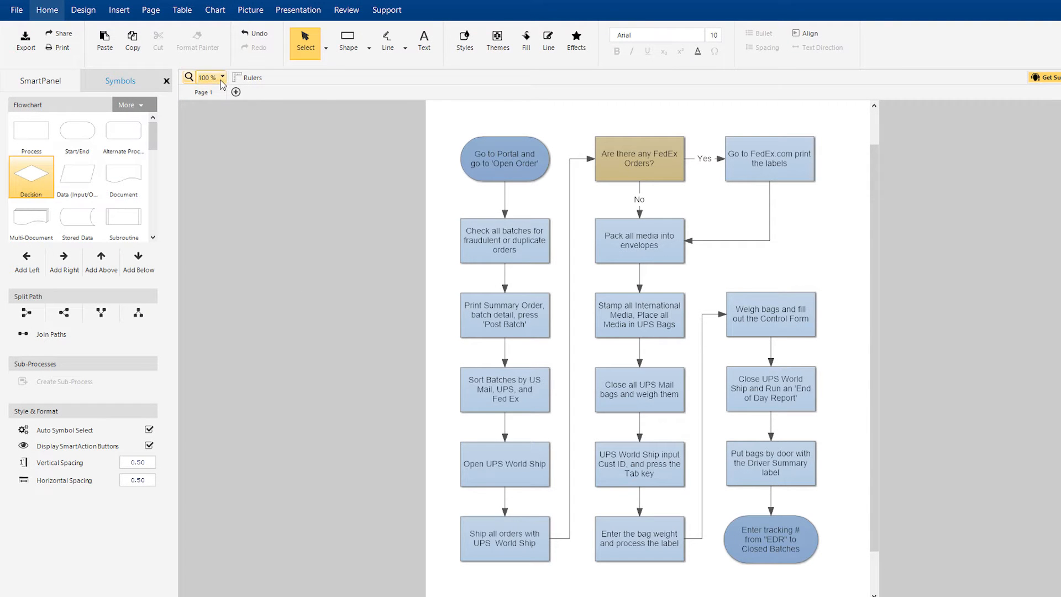
Zoom the flowchart to 200% and select the 'Are there any FedEx Orders?' box
left_click(210, 76)
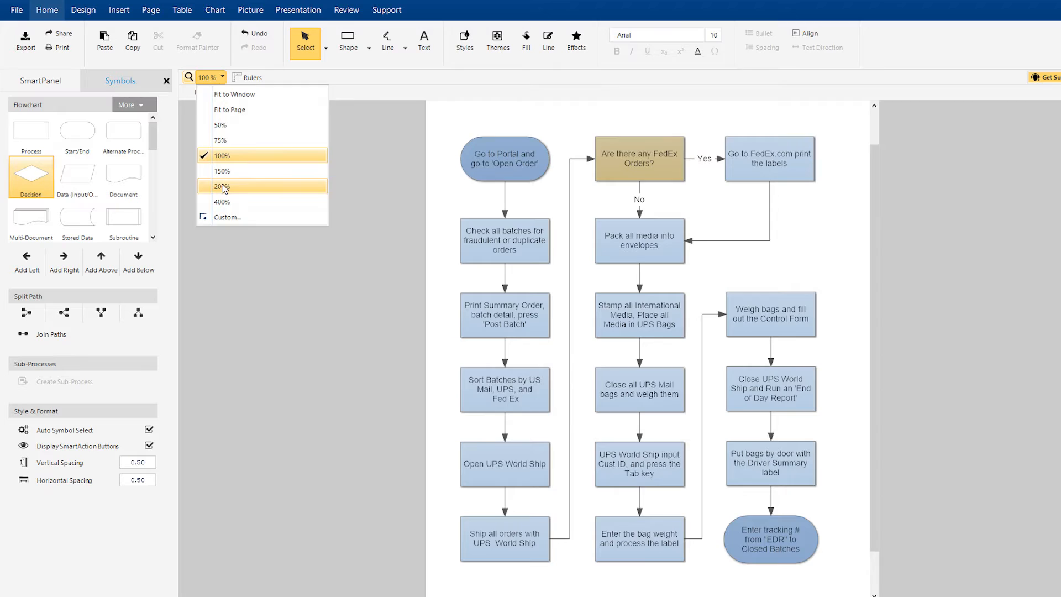
left_click(223, 187)
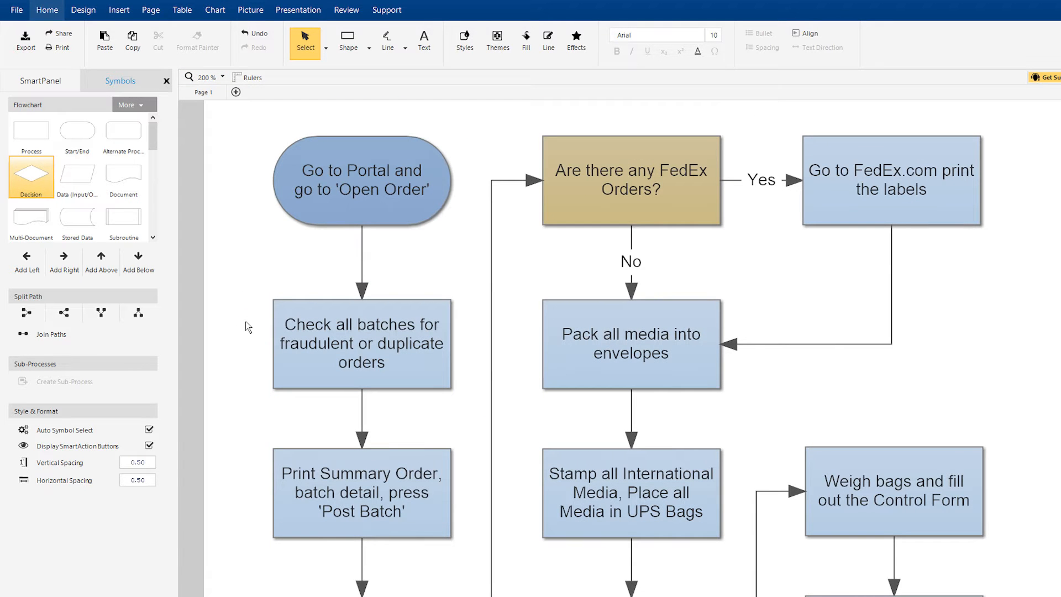
left_click(630, 181)
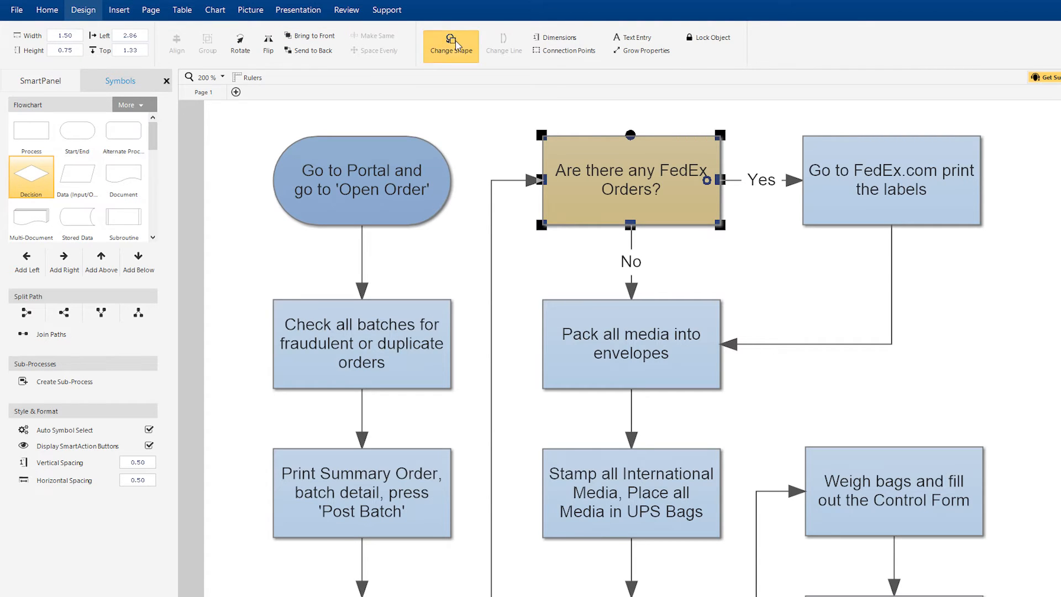
Change the FedEx orders box to a Decision diamond and open the Partner Payment Process diagram
left_click(451, 45)
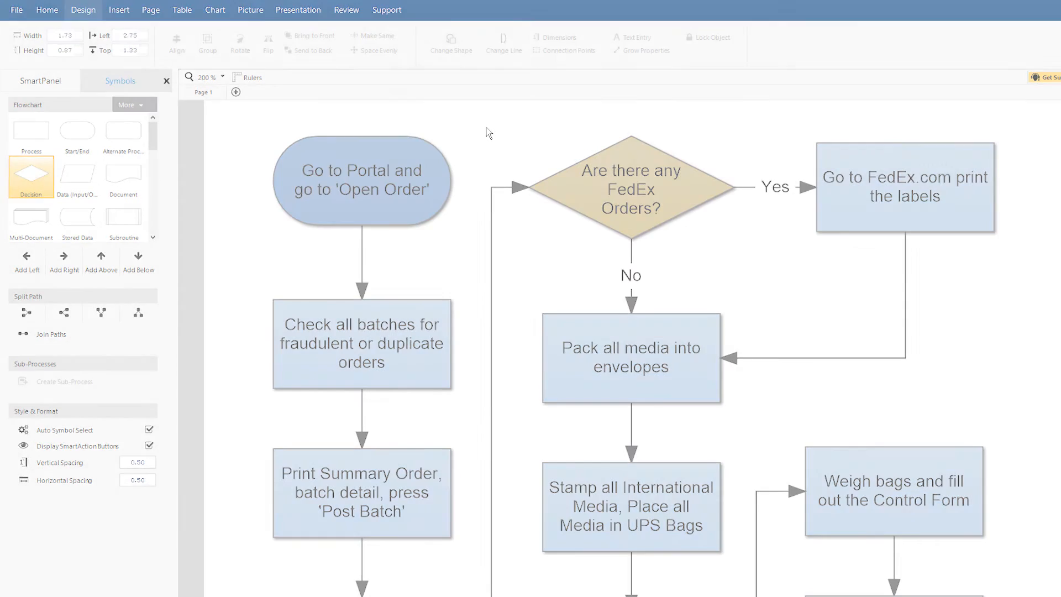
right_click(323, 419)
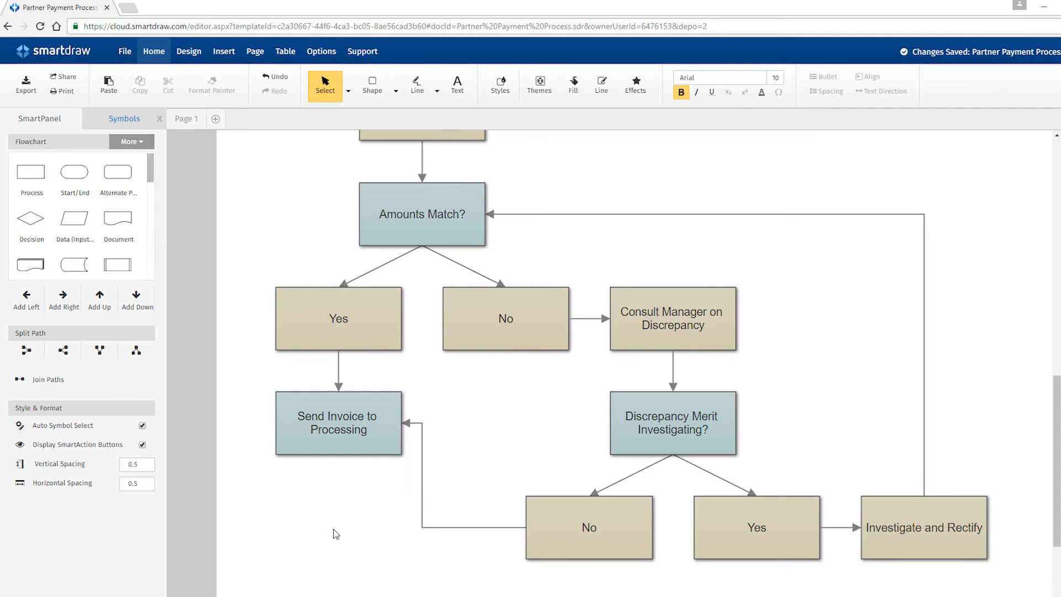
mouse_move(346, 470)
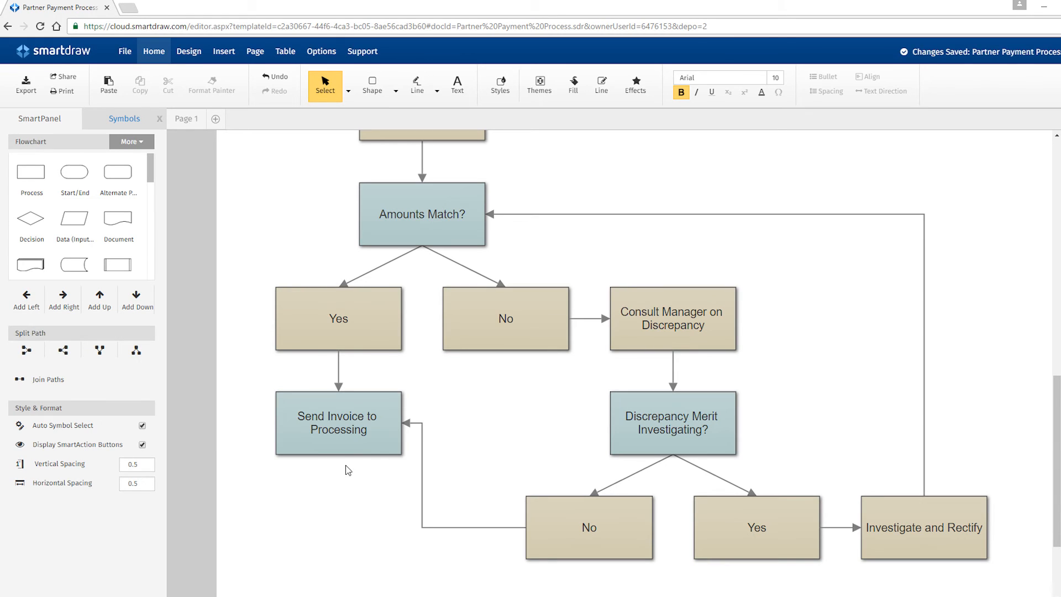
Replace the 'Send Invoice to Processing' box with the Start/End symbol
left_click(338, 423)
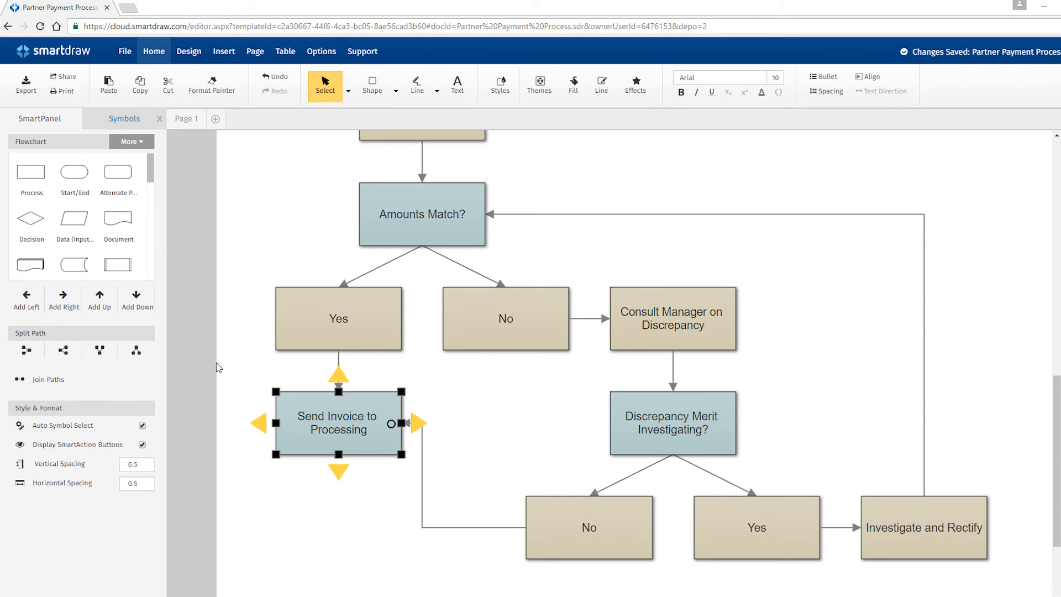
right_click(73, 170)
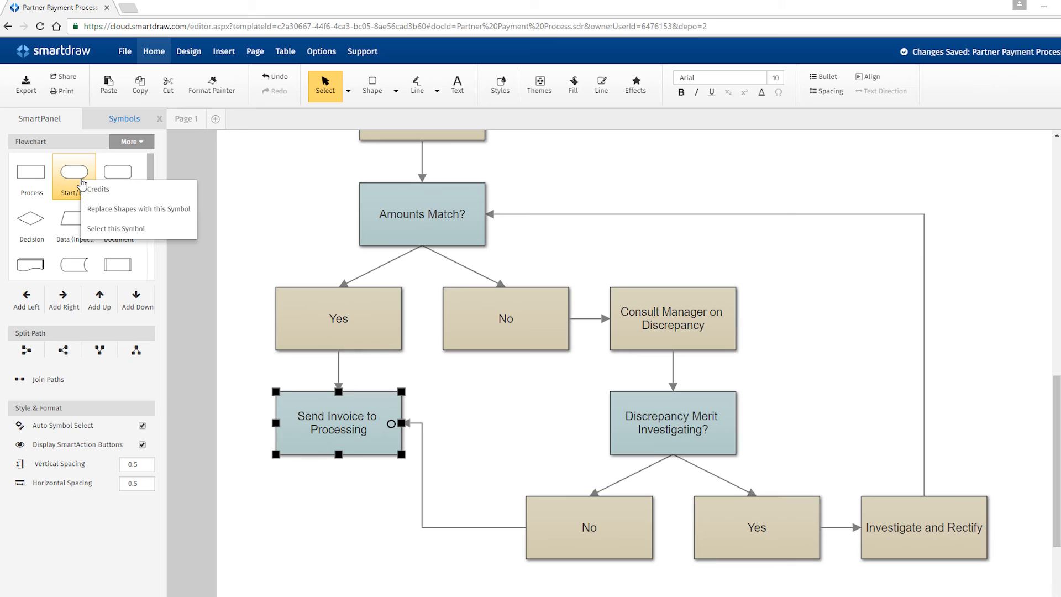
mouse_move(136, 209)
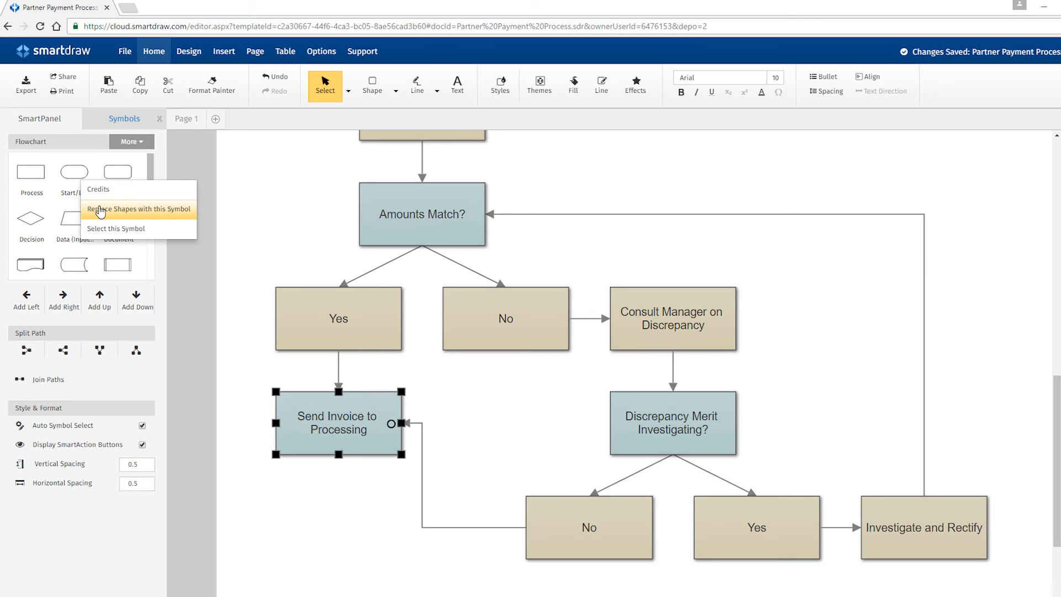
left_click(138, 208)
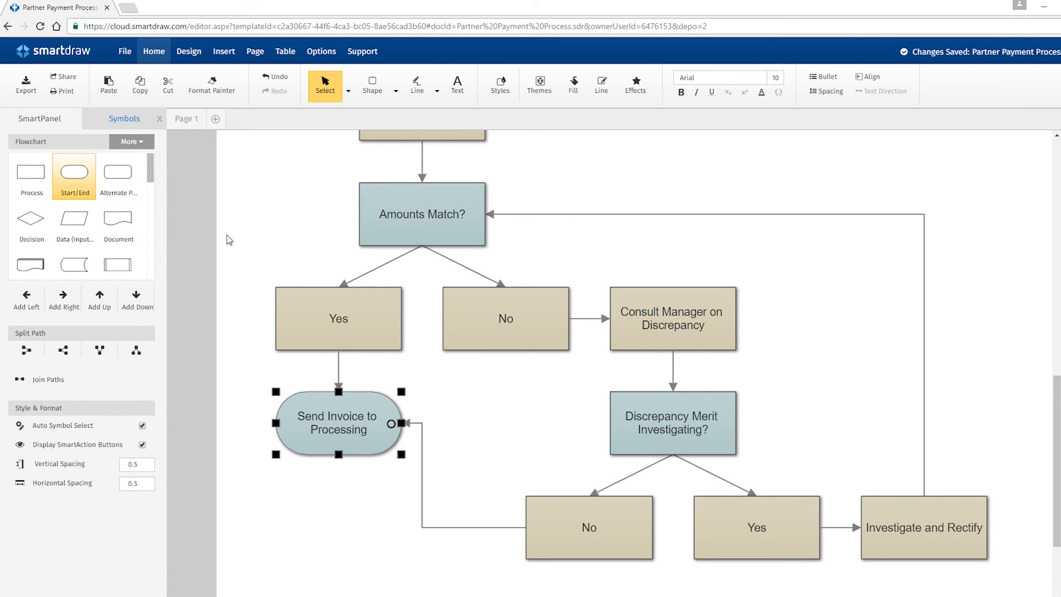